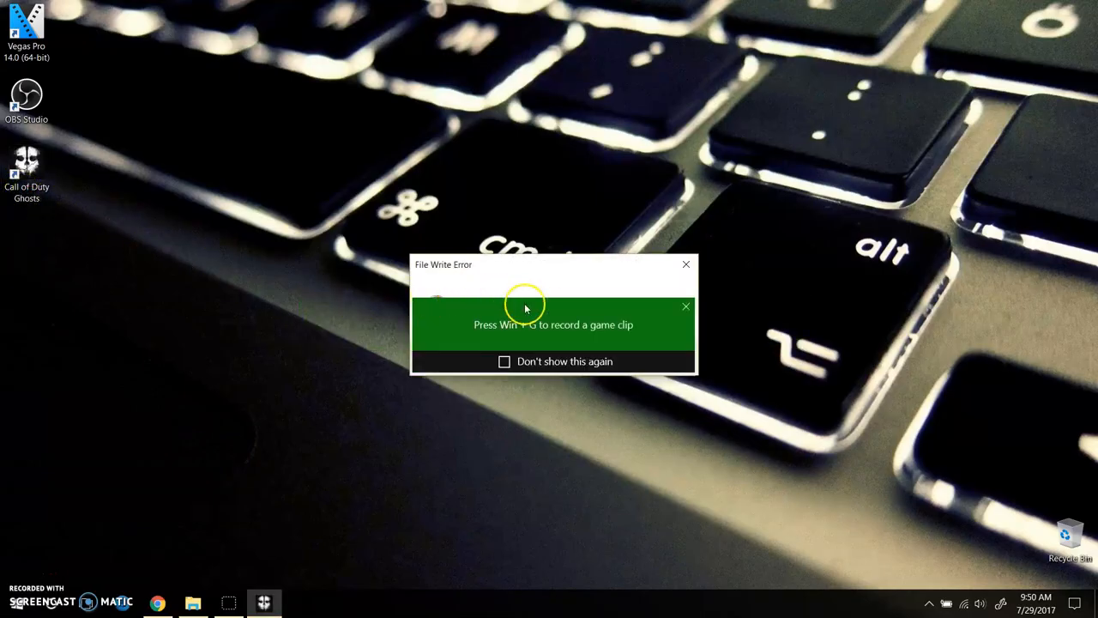
mouse_move(685, 307)
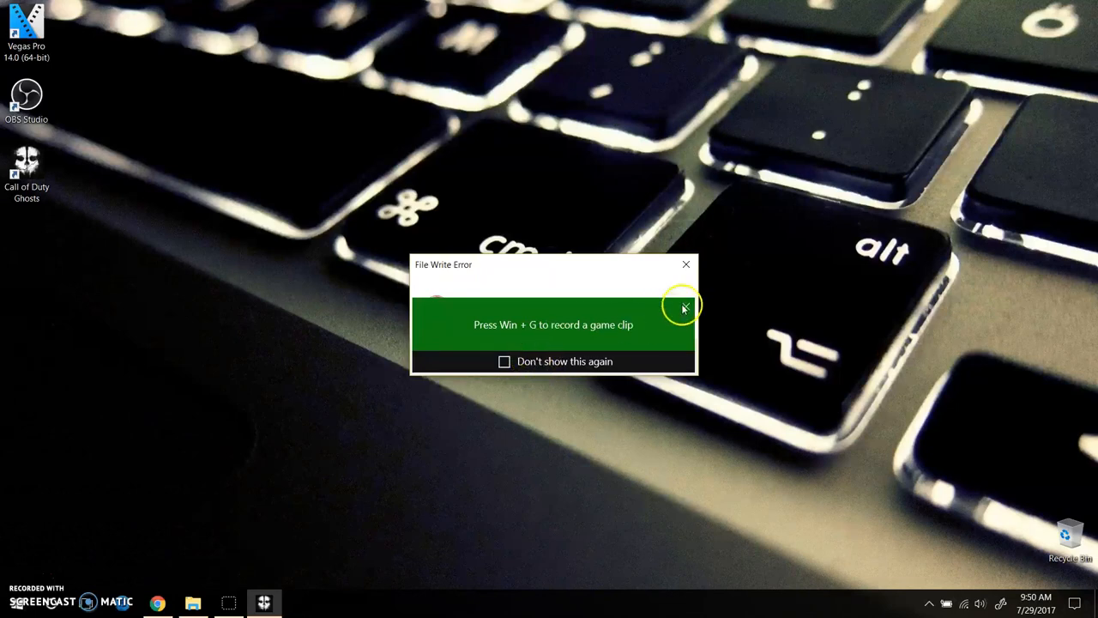
Dismiss the Game Bar notification and the Ghosts 'hard drive is probably full' write error.
left_click(684, 307)
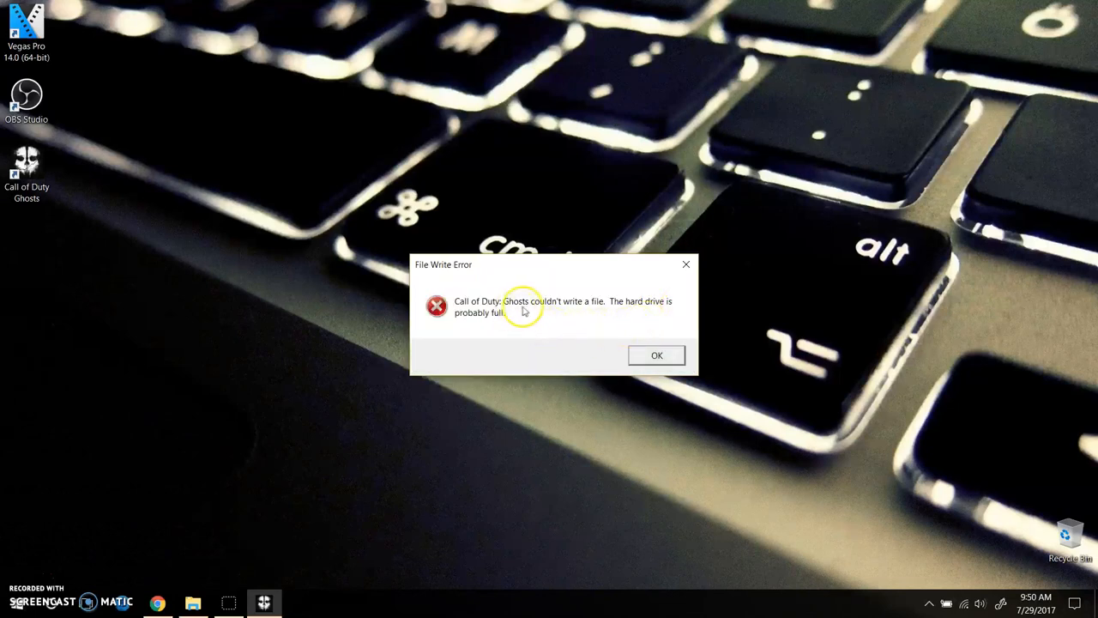
mouse_move(590, 311)
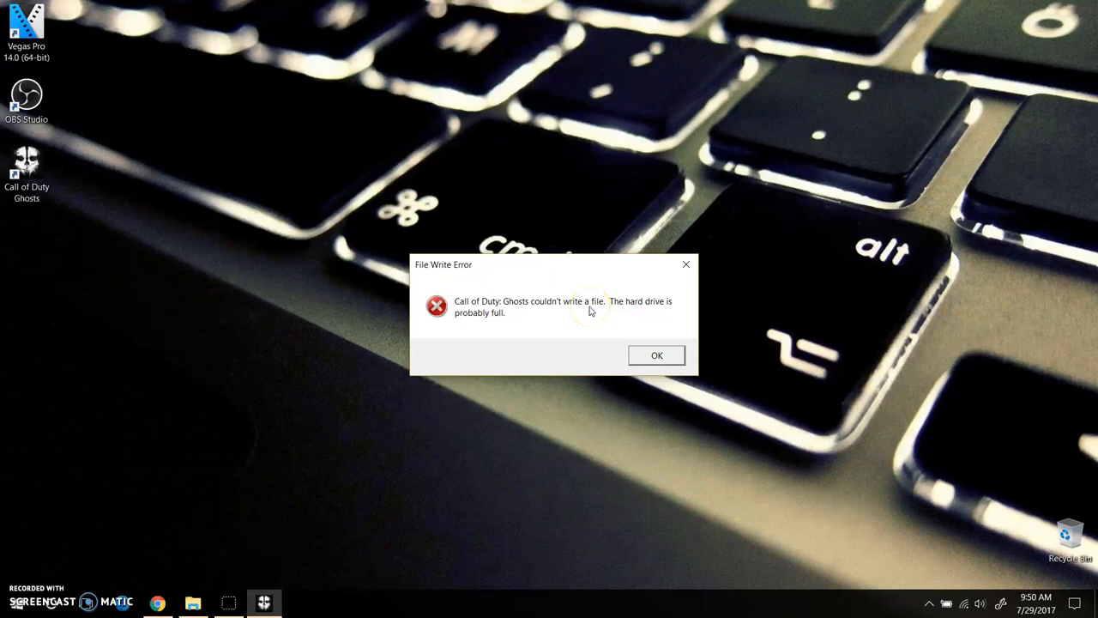
left_click(656, 355)
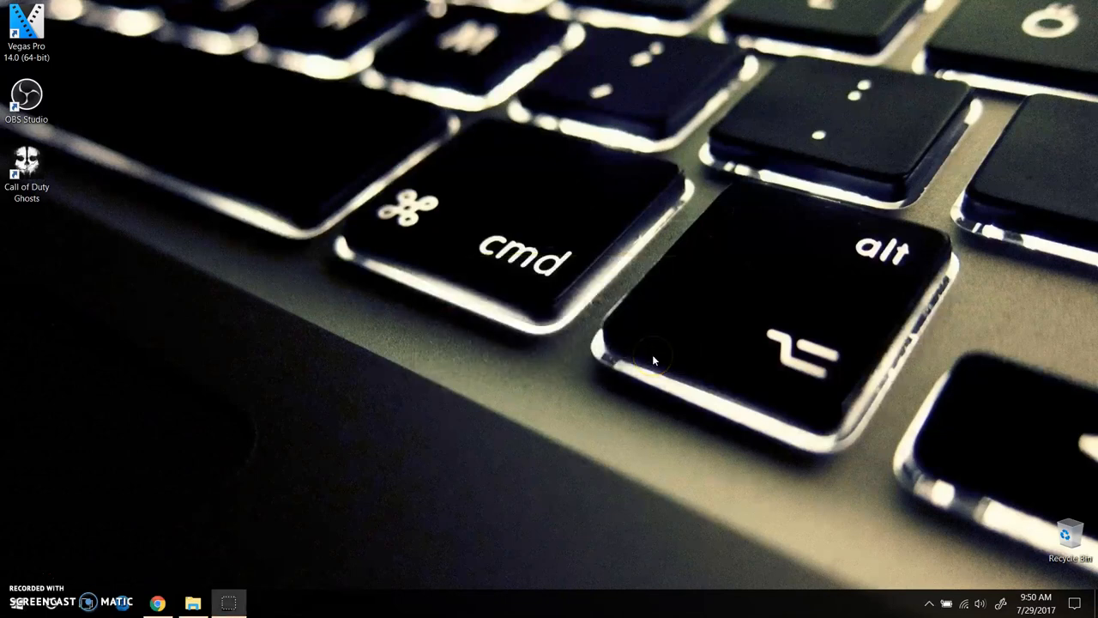
Run Troubleshoot compatibility on the Call of Duty Ghosts desktop shortcut.
left_click(27, 171)
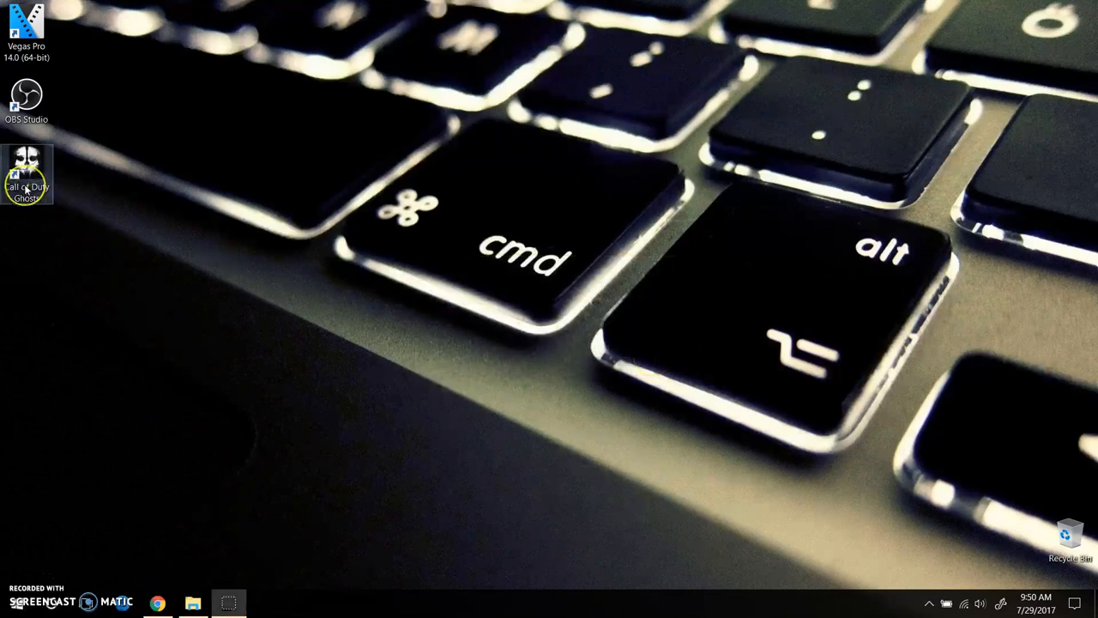
right_click(27, 171)
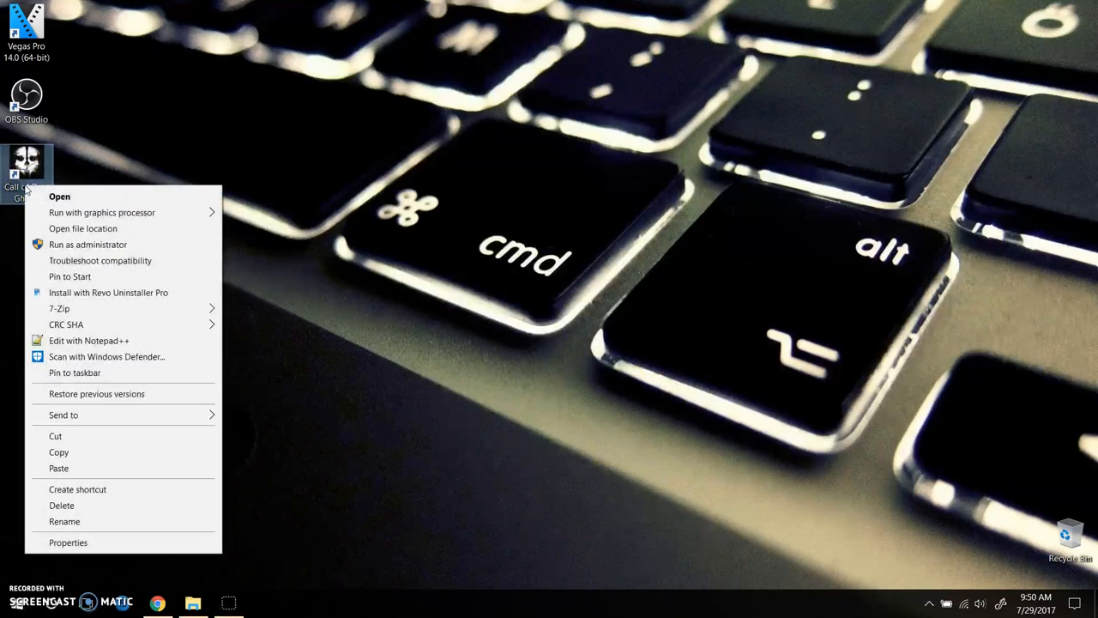
left_click(99, 260)
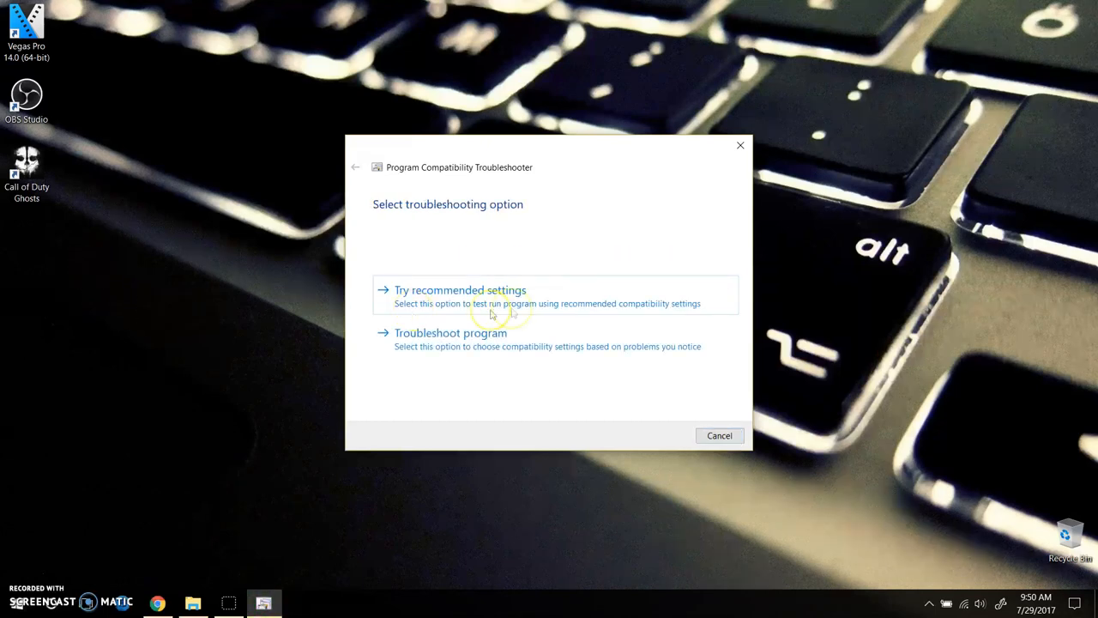
Troubleshoot the program, reporting that it requires additional permissions, to apply Run as administrator.
left_click(460, 289)
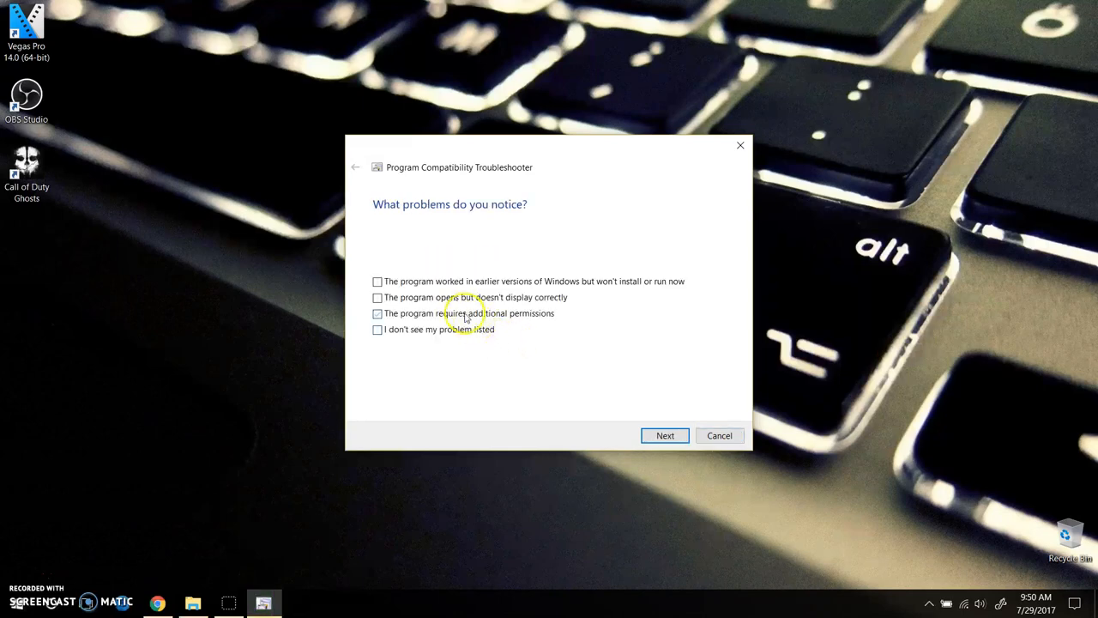
left_click(377, 313)
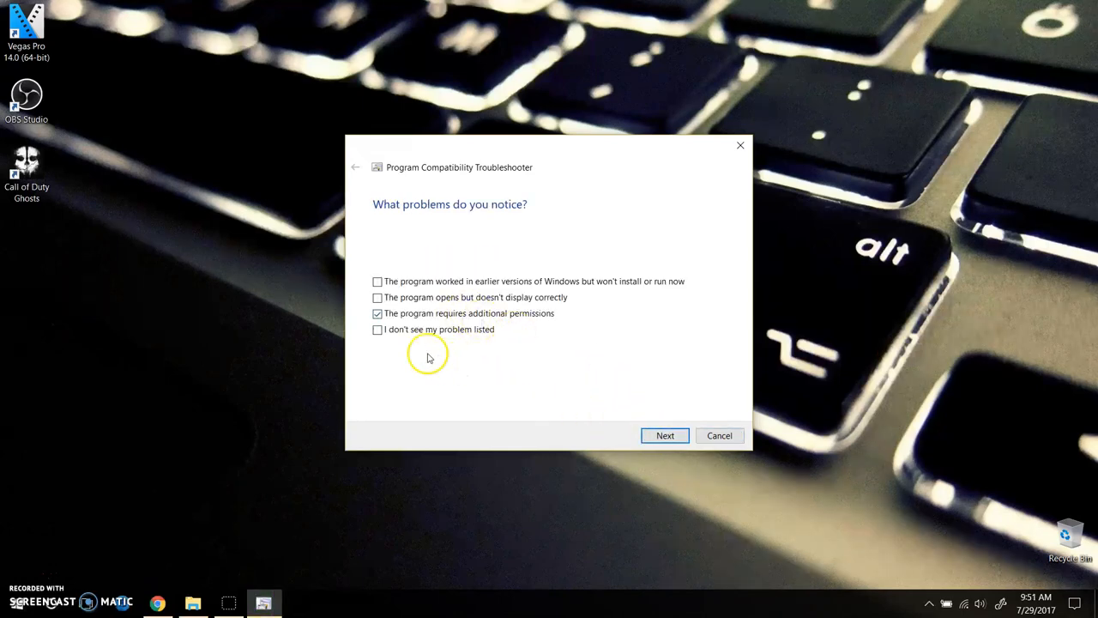
mouse_move(378, 313)
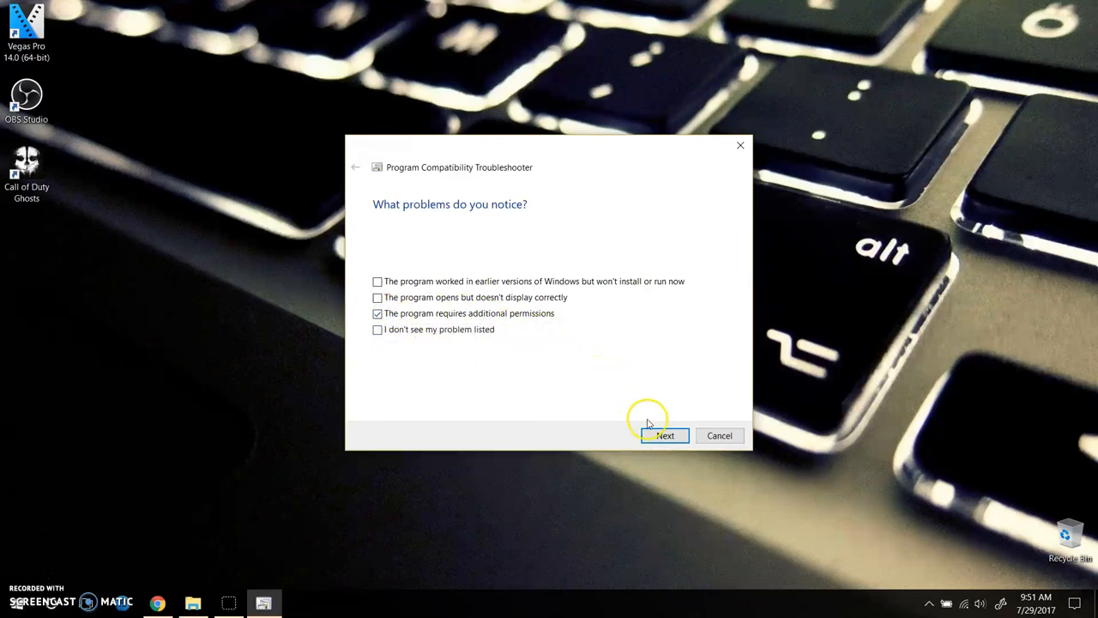
left_click(665, 435)
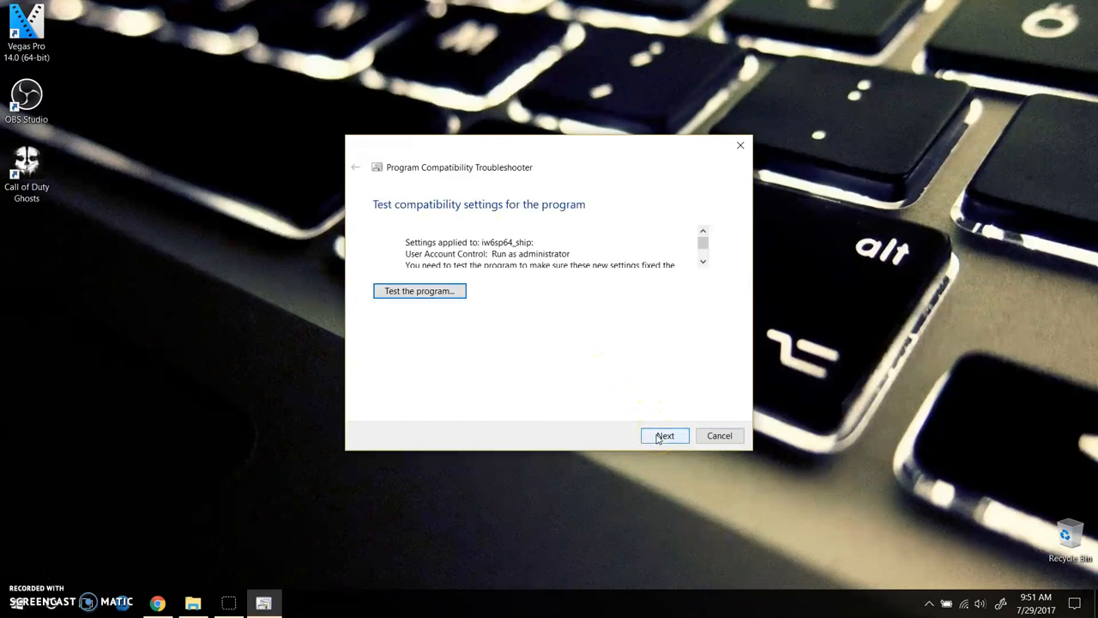
mouse_move(455, 296)
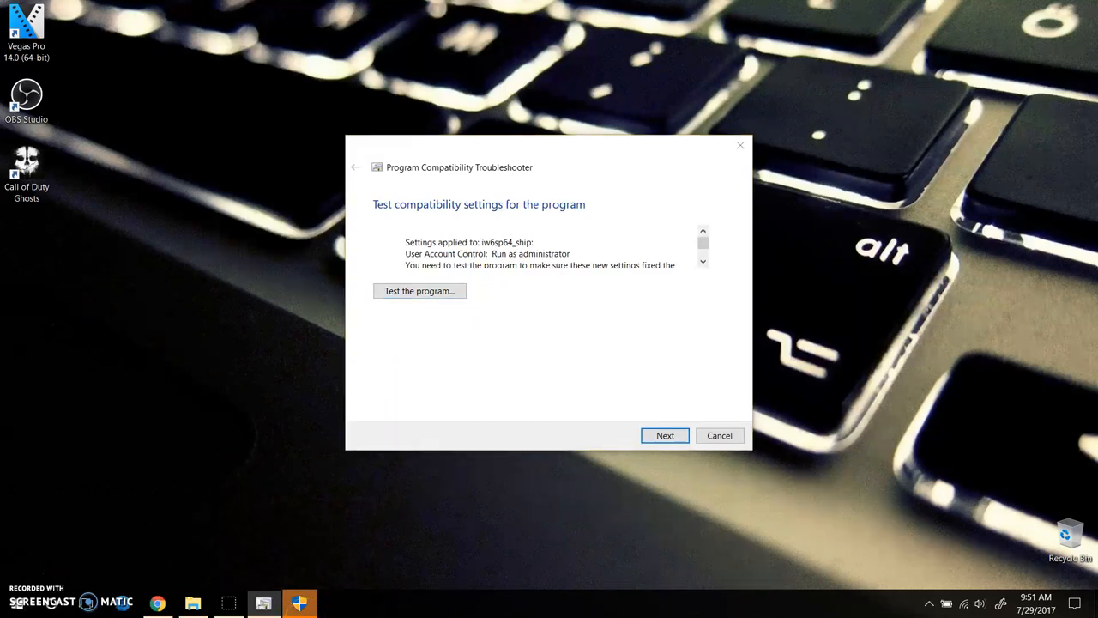
Test-launch Call of Duty Ghosts, open the Campaign menu, then quit the game.
left_click(420, 291)
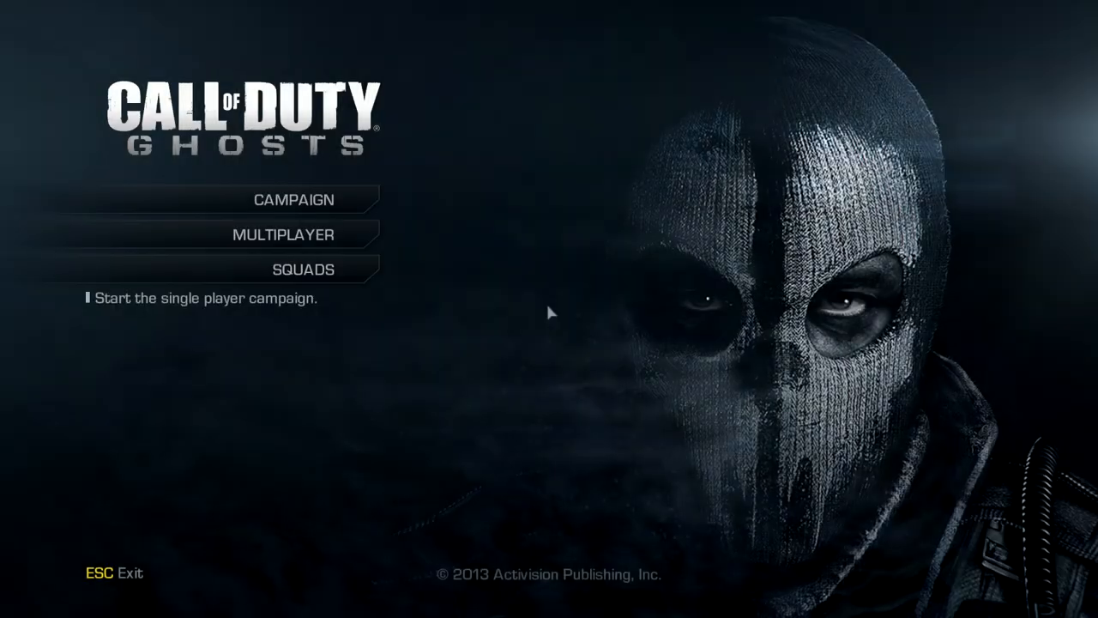
left_click(293, 199)
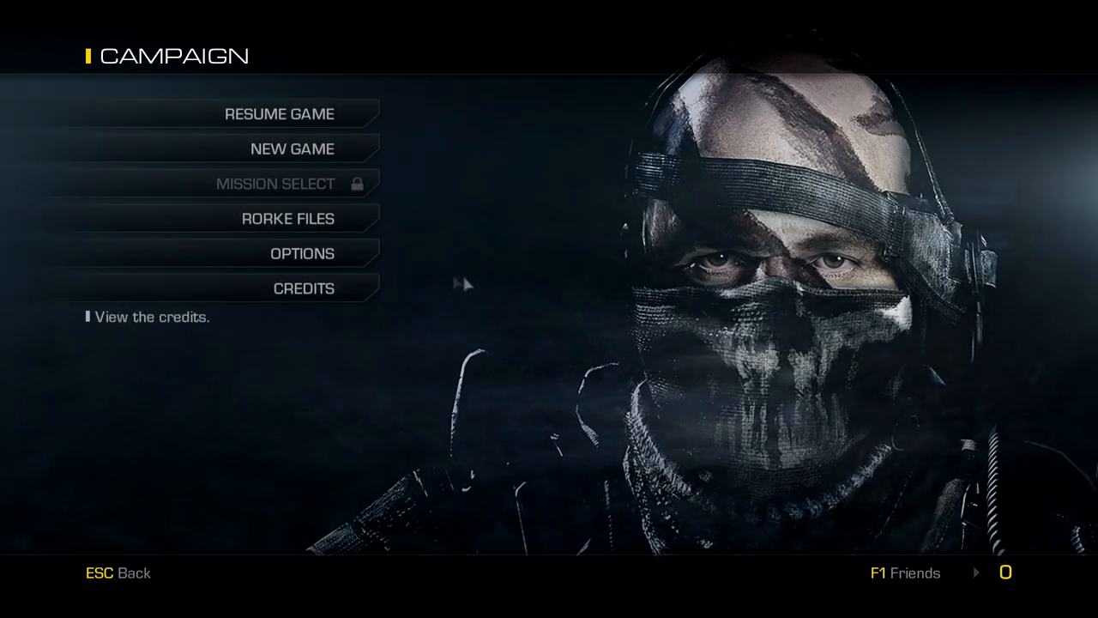
key("Escape")
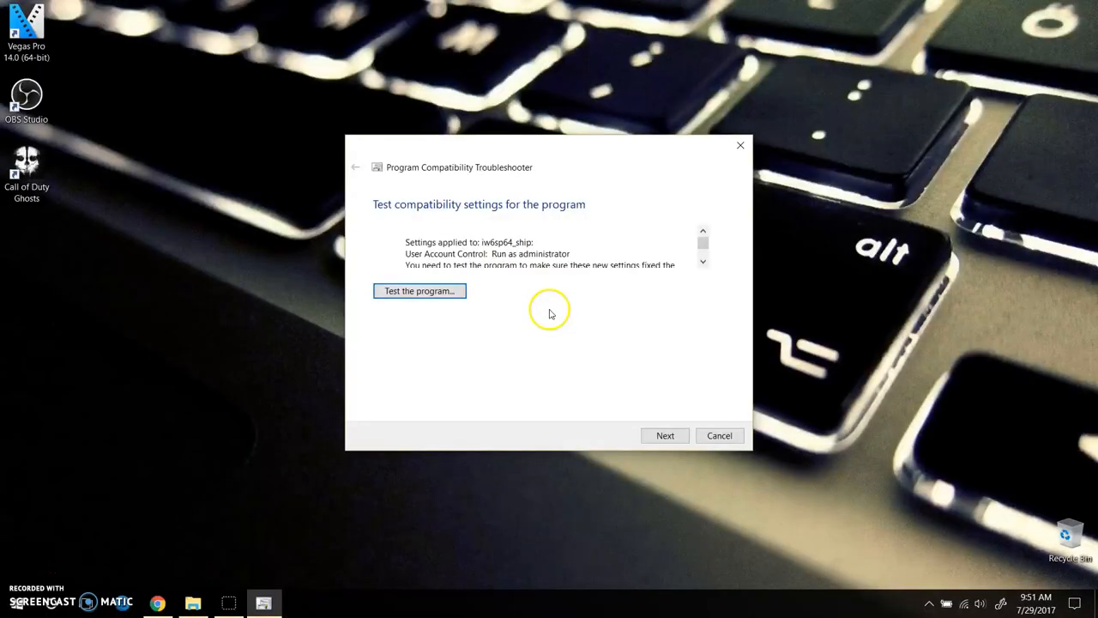
Save the Run as administrator settings for the game and close the troubleshooter.
left_click(664, 434)
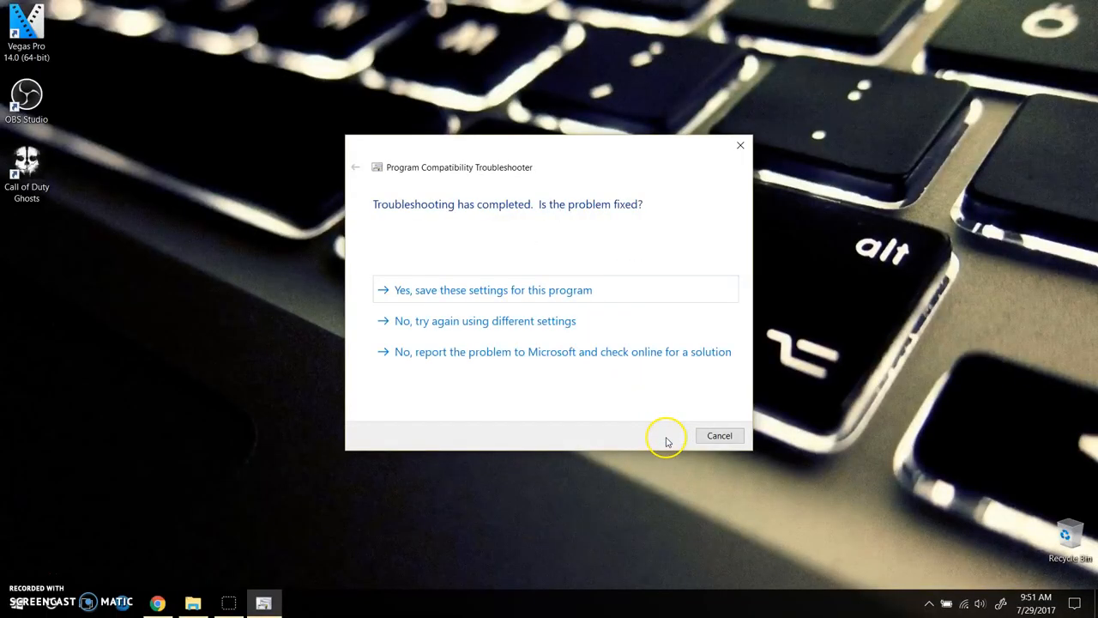
left_click(493, 289)
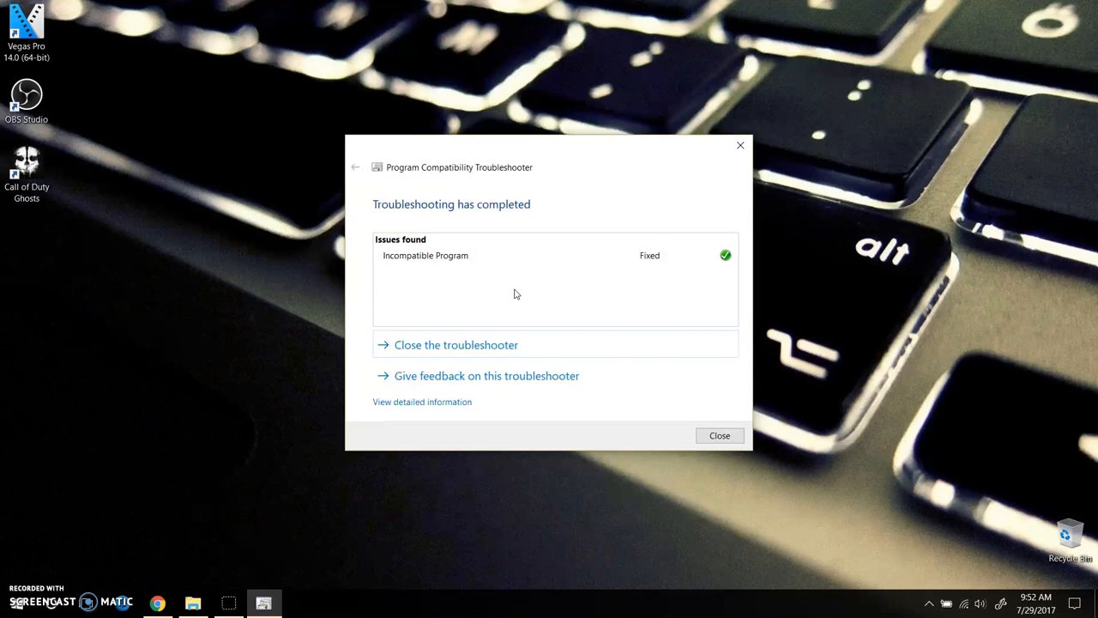
left_click(719, 434)
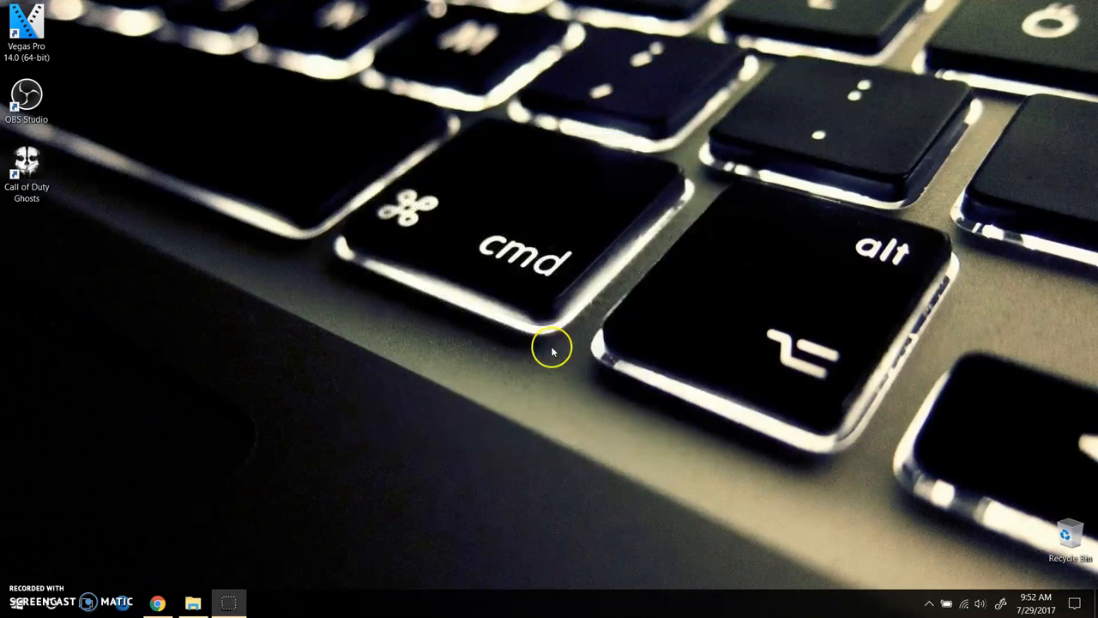
mouse_move(497, 204)
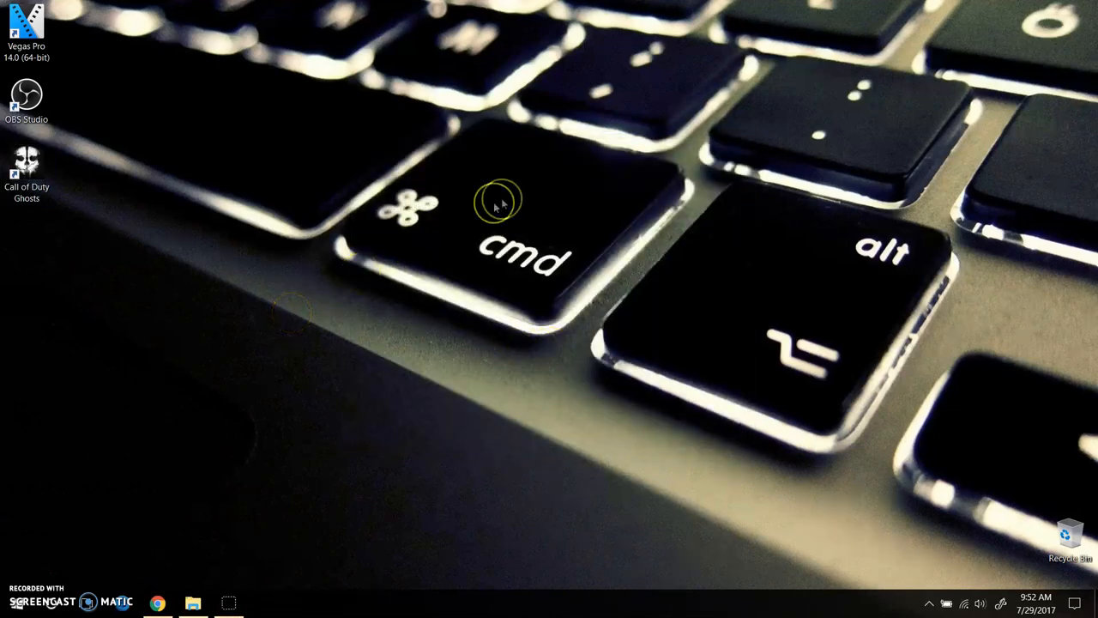